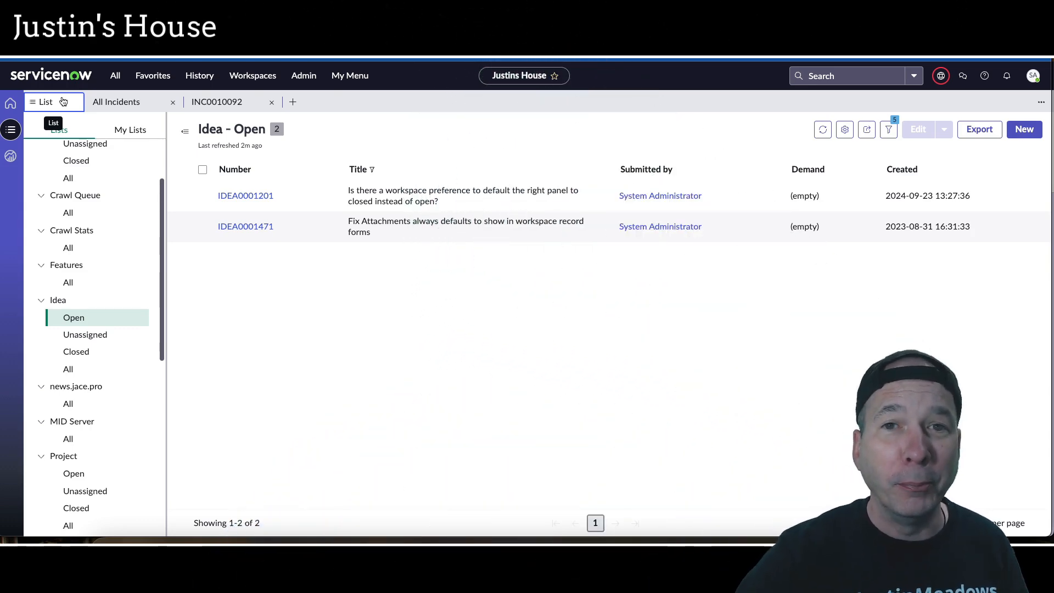
mouse_move(370, 364)
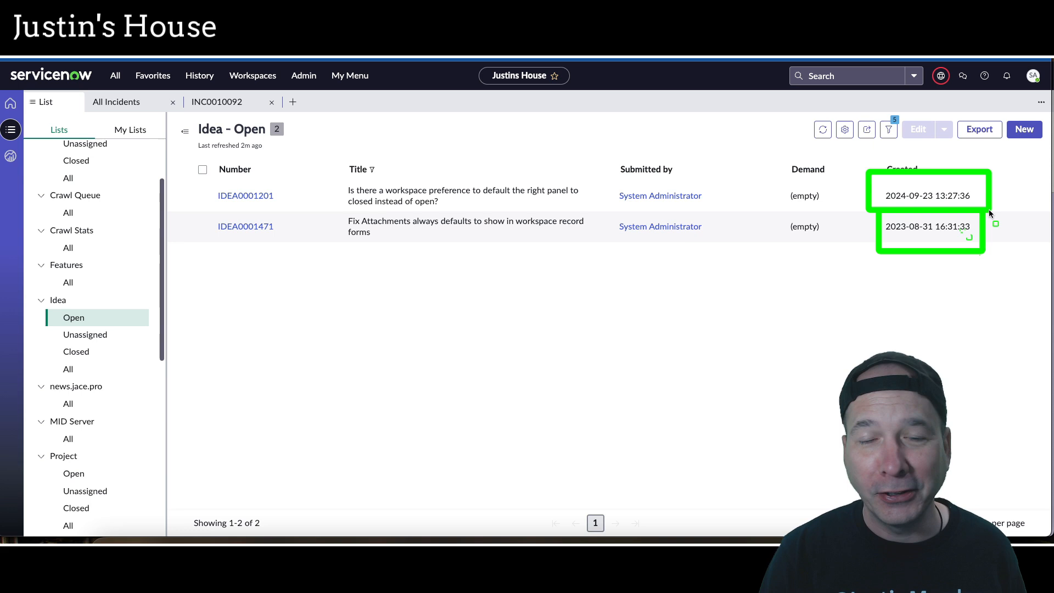
mouse_move(308, 169)
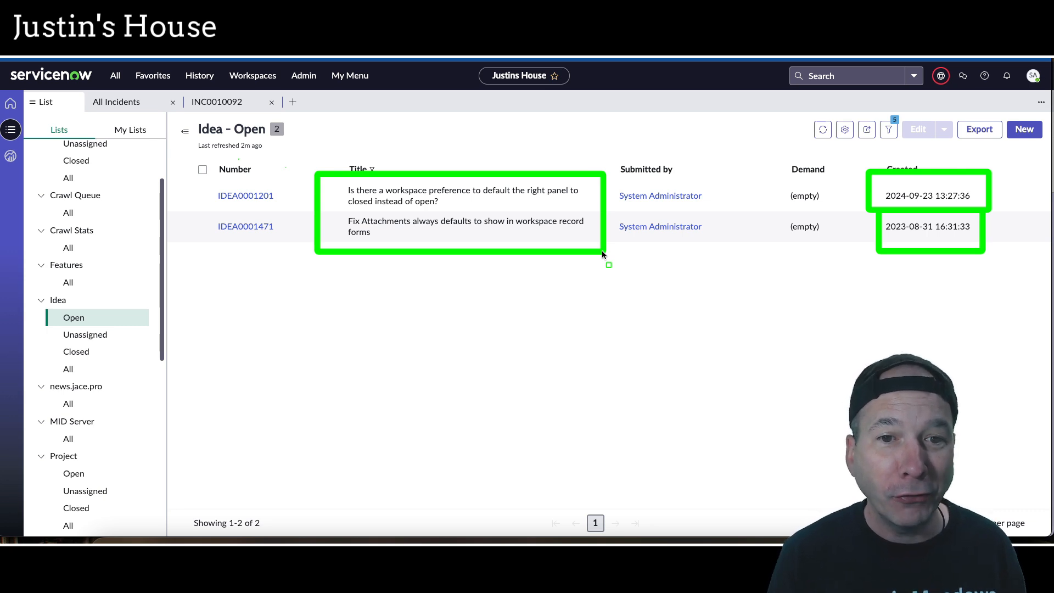
mouse_move(481, 173)
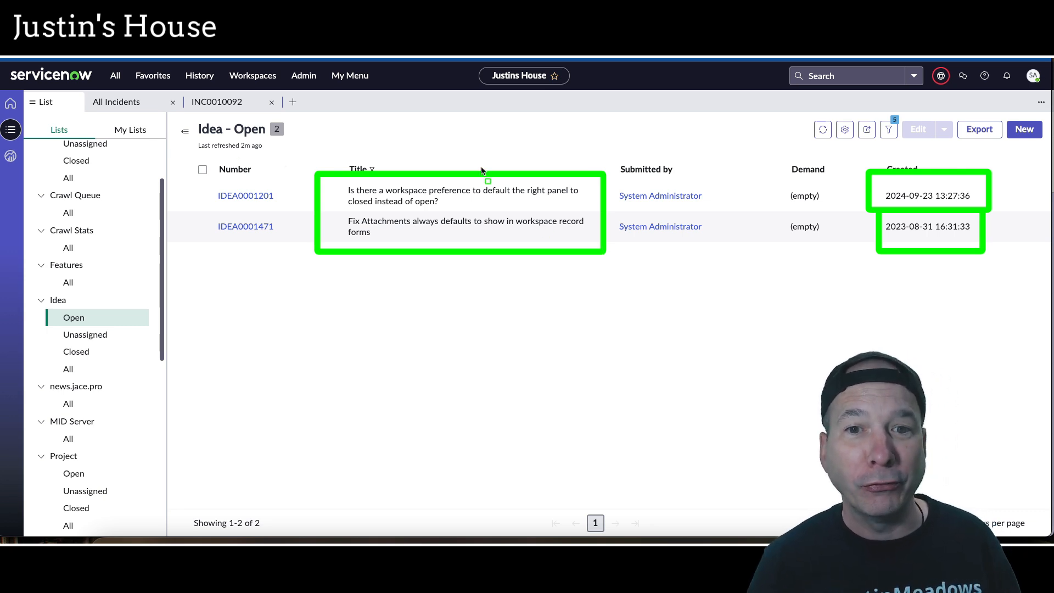
mouse_move(511, 211)
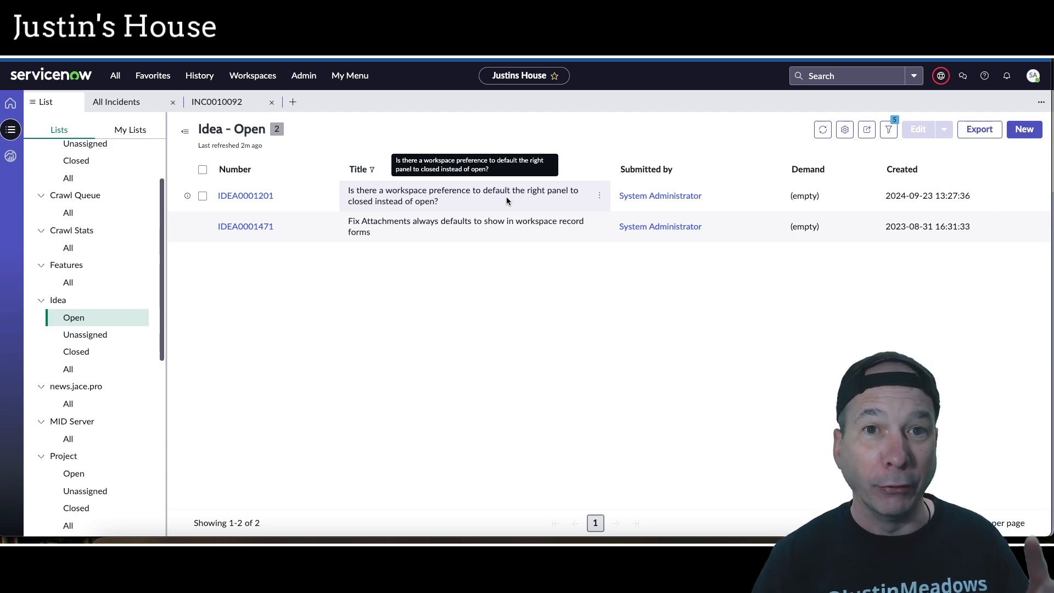
- View an incident's side panel, then open the idea record from the open ideas list
click(216, 101)
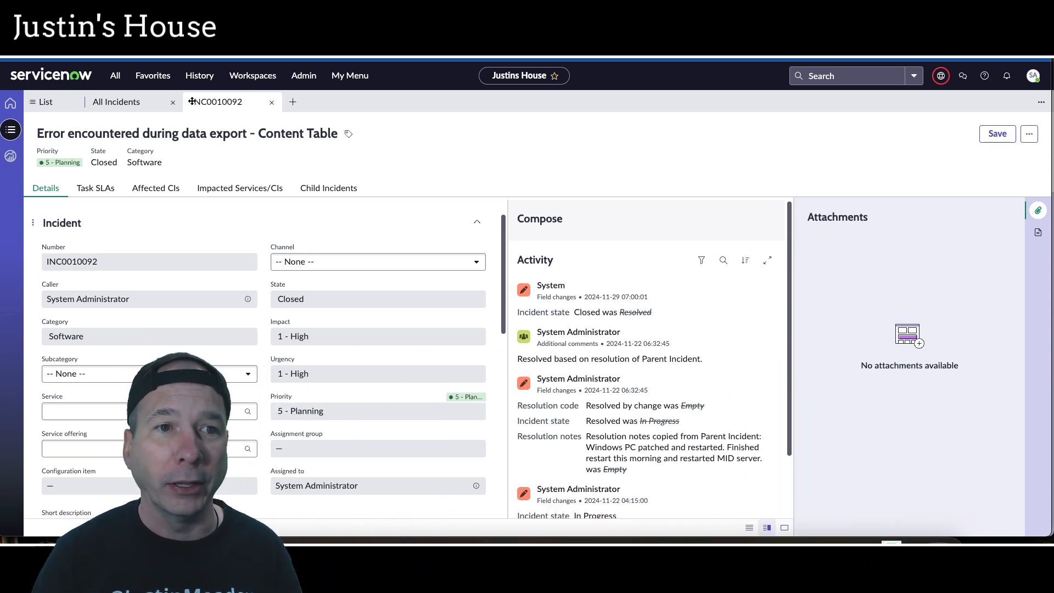
mouse_move(188, 67)
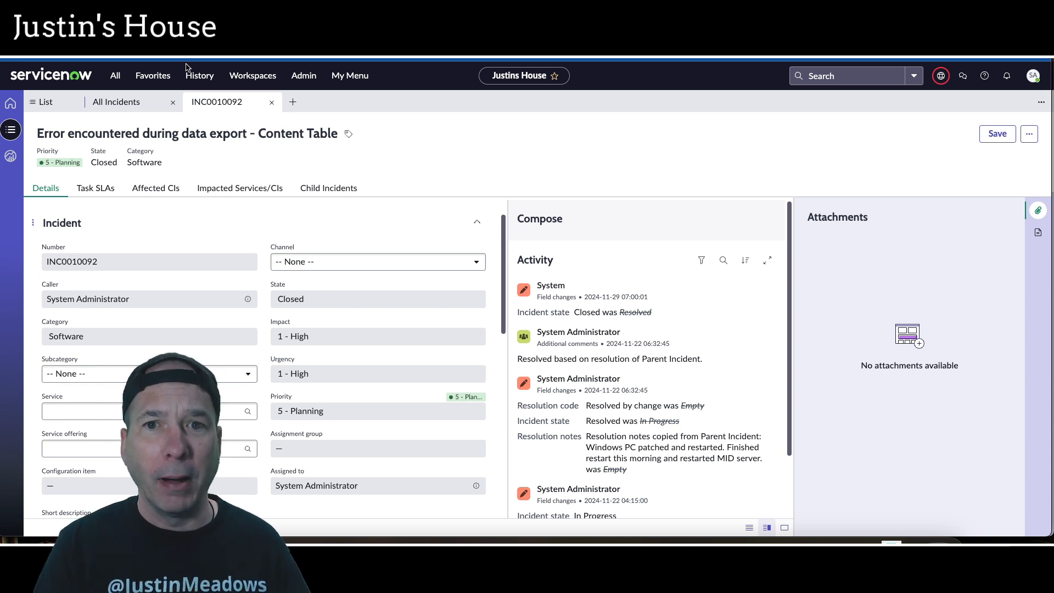
click(45, 101)
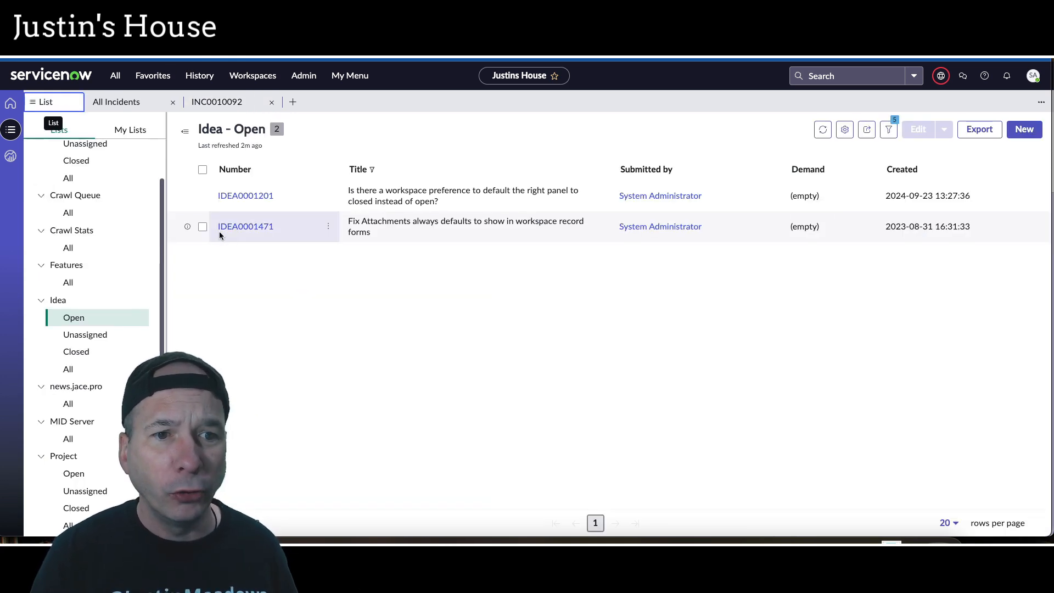
click(245, 195)
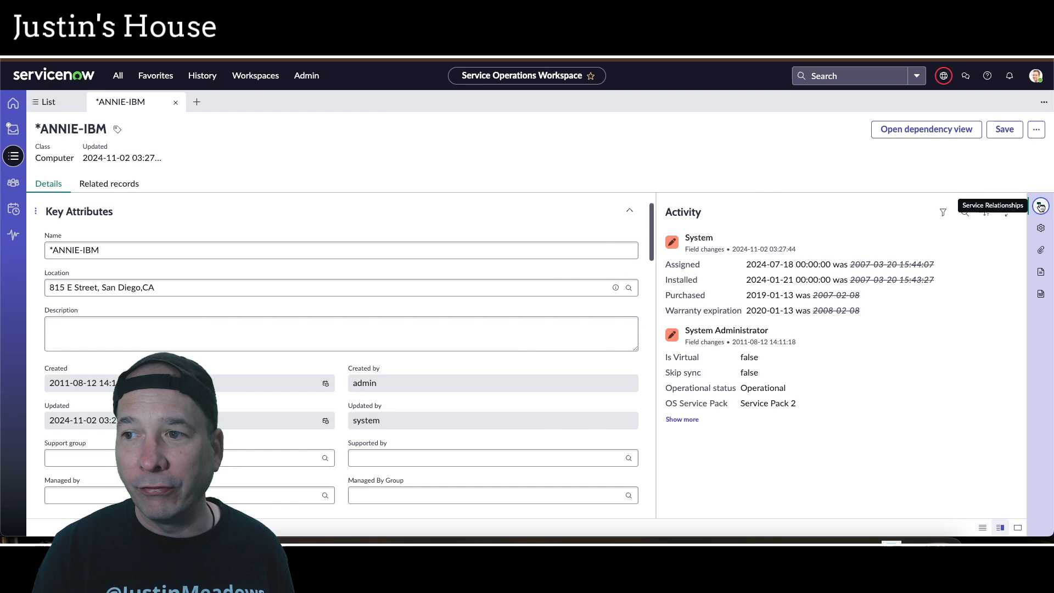
- Show the Service Relationships panel on the *ASSET-IBM computer record in Service Operations Workspace
click(1039, 205)
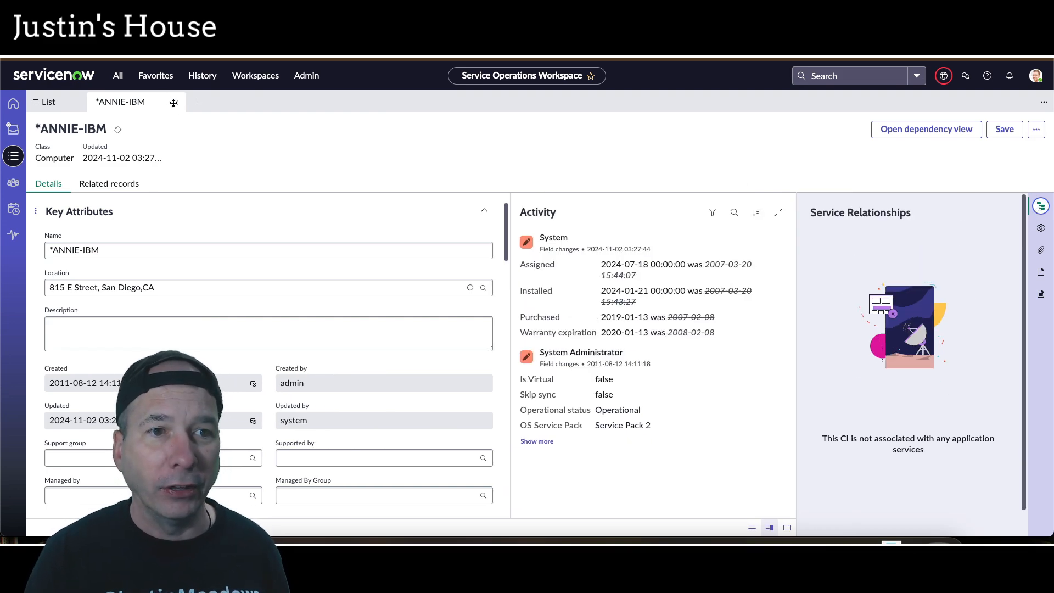
click(46, 101)
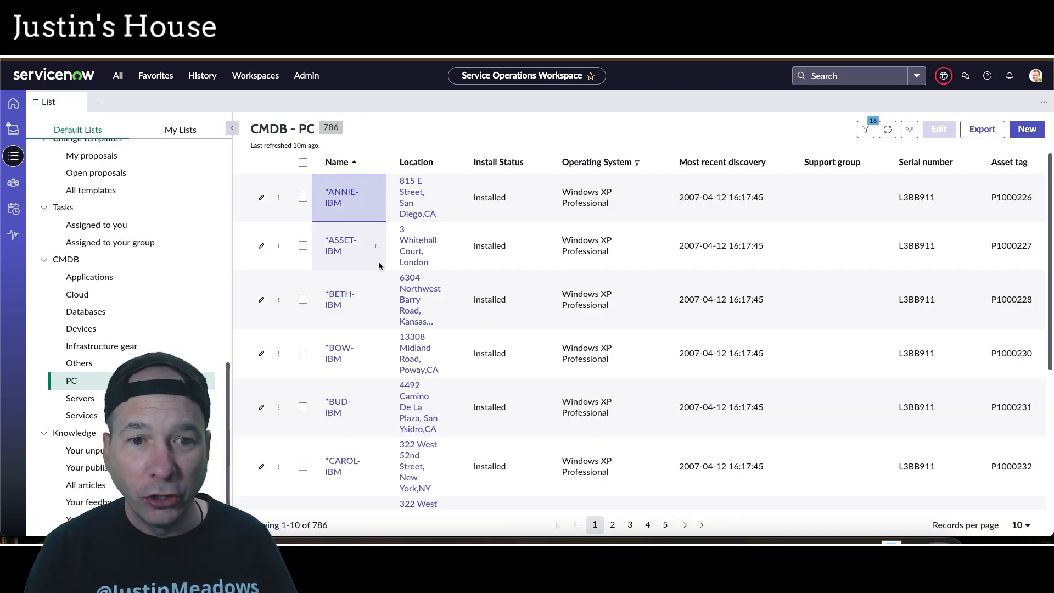
click(340, 245)
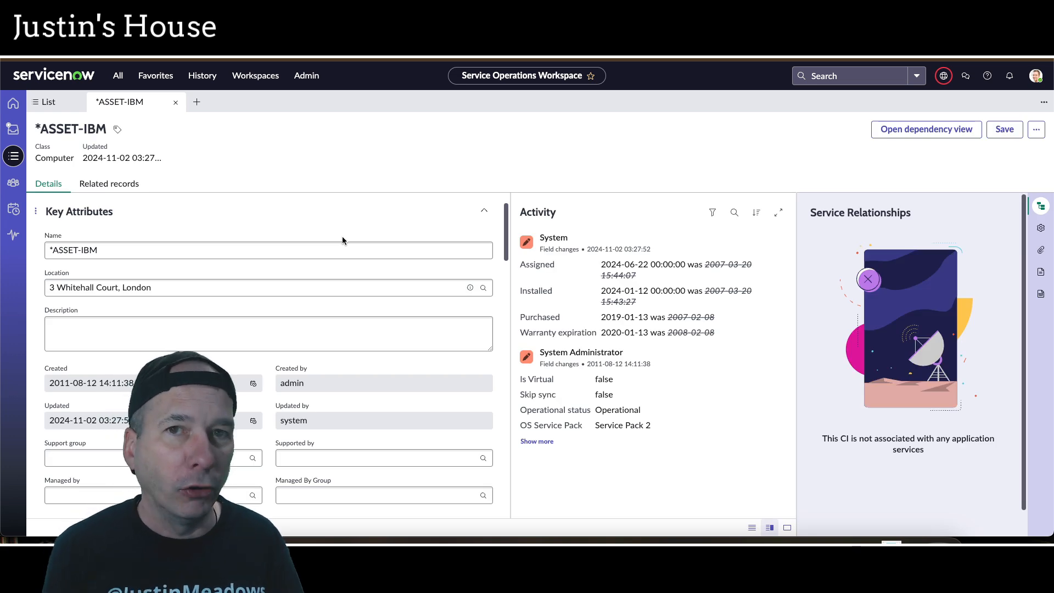
mouse_move(701, 108)
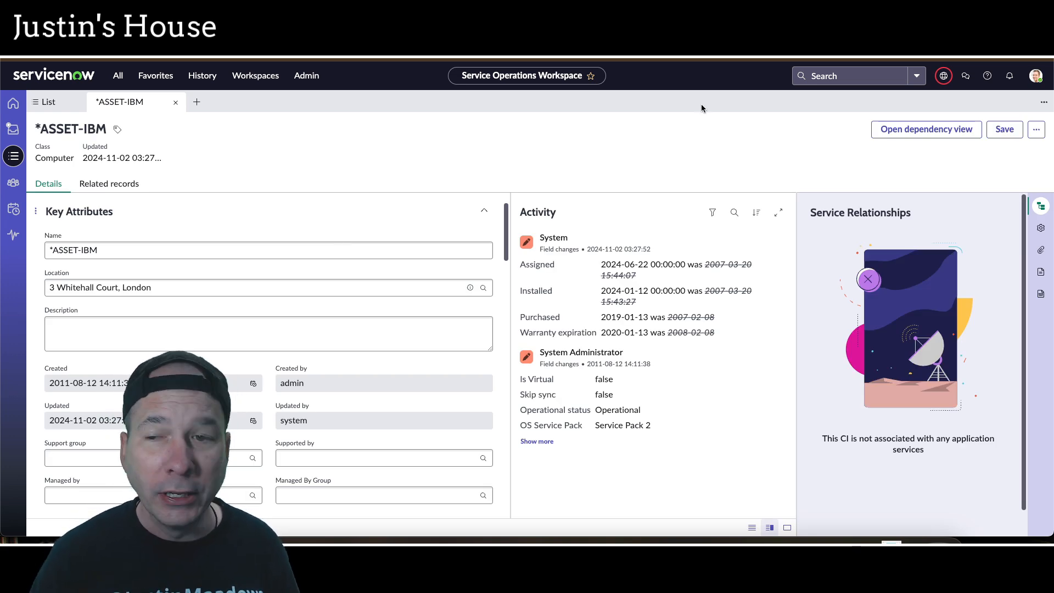
click(1040, 206)
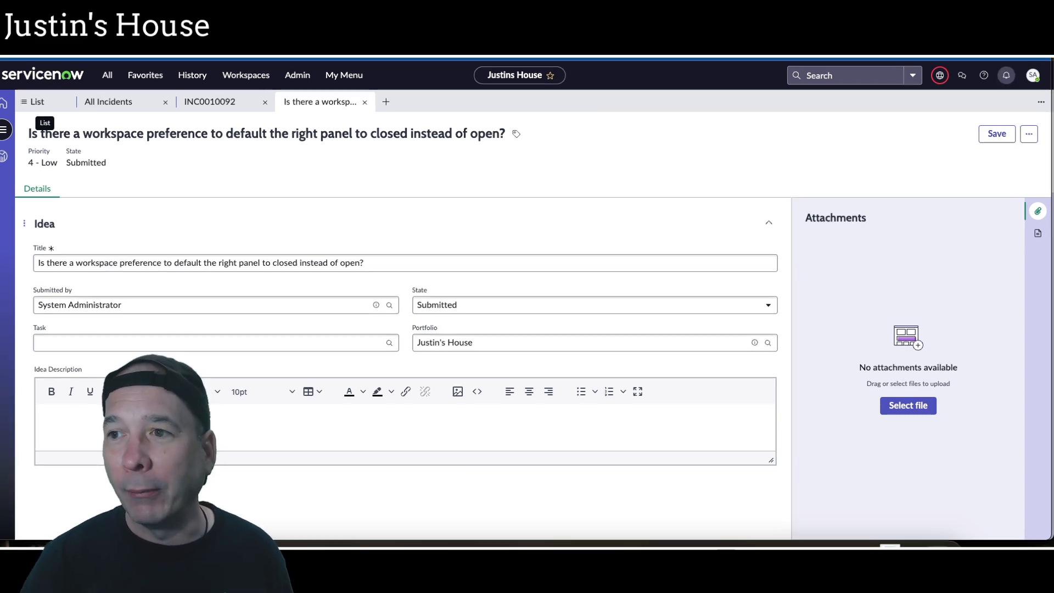
- Switch off 'Show the sidebar' in Workspace preferences, then reopen IDEA0001201 and show its attachments panel
click(1031, 75)
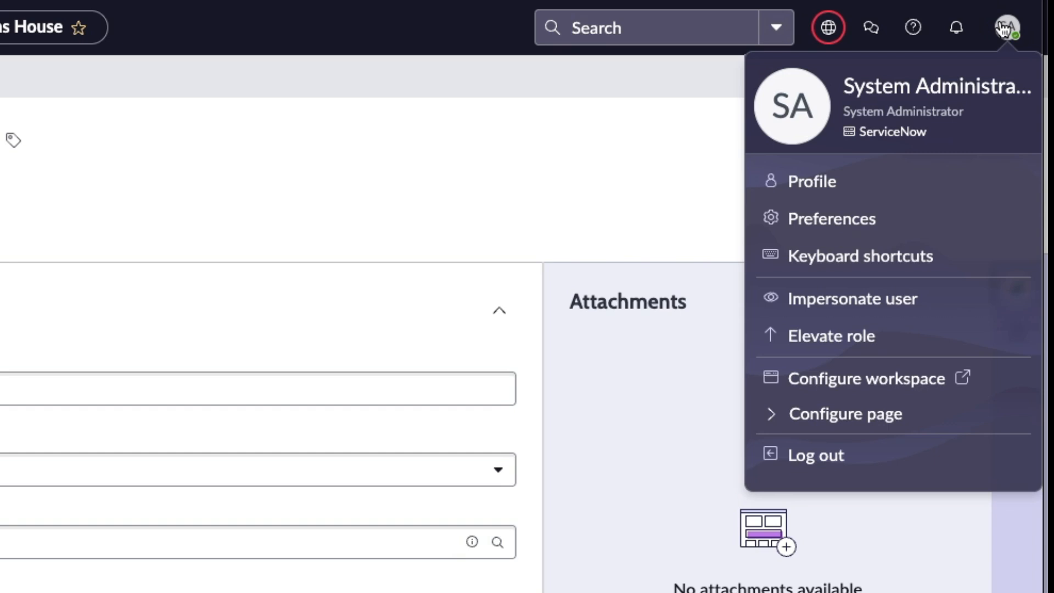
click(831, 218)
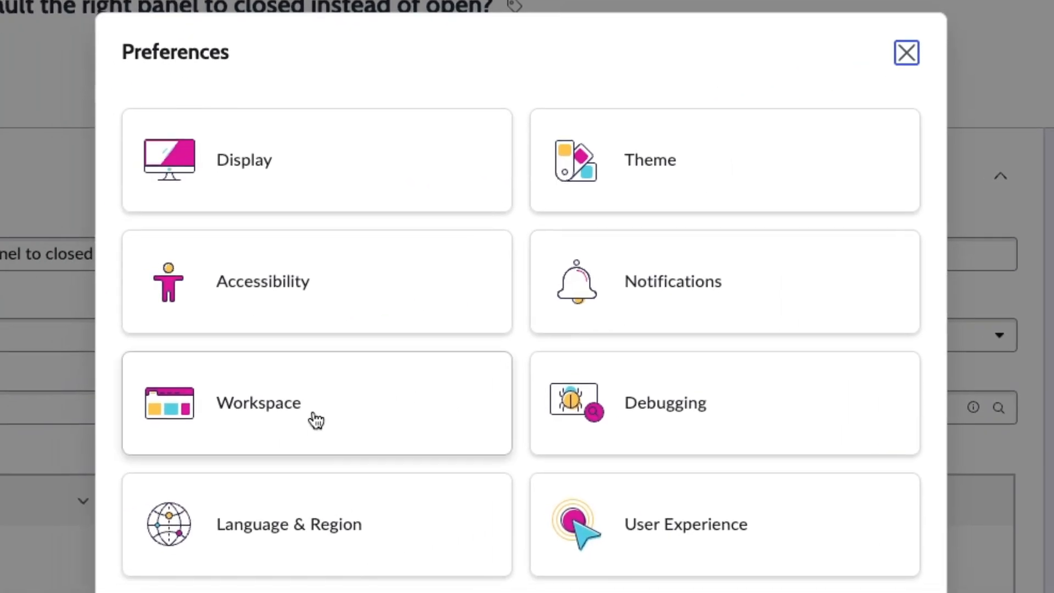
click(316, 403)
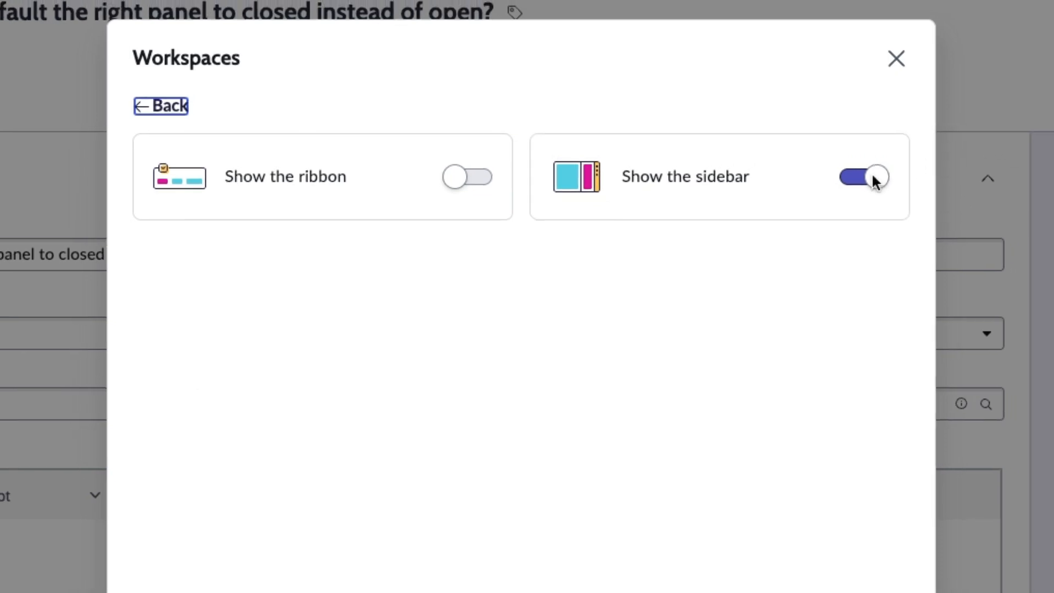
click(895, 60)
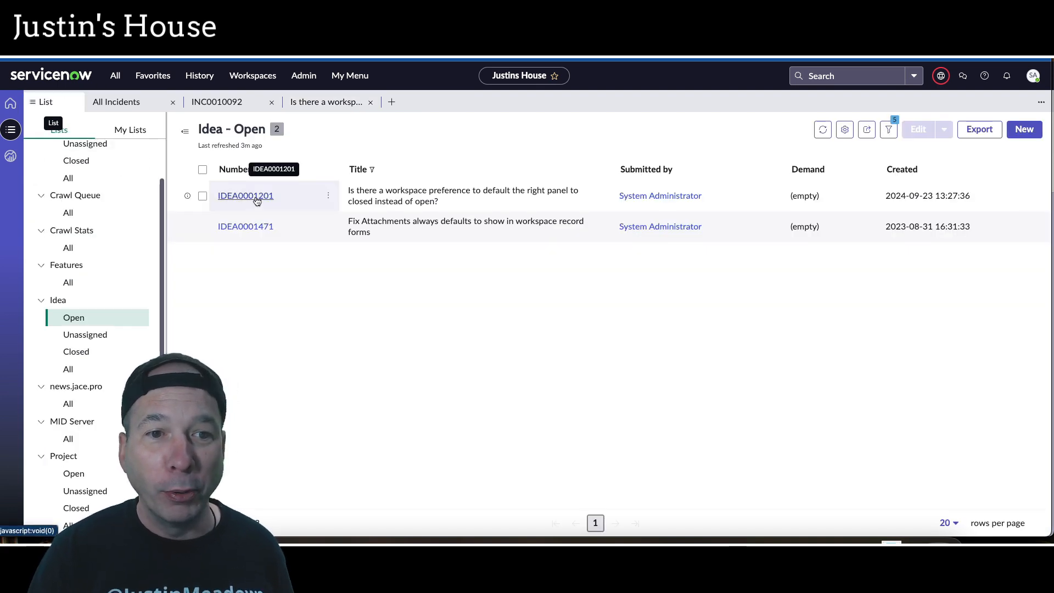
click(244, 195)
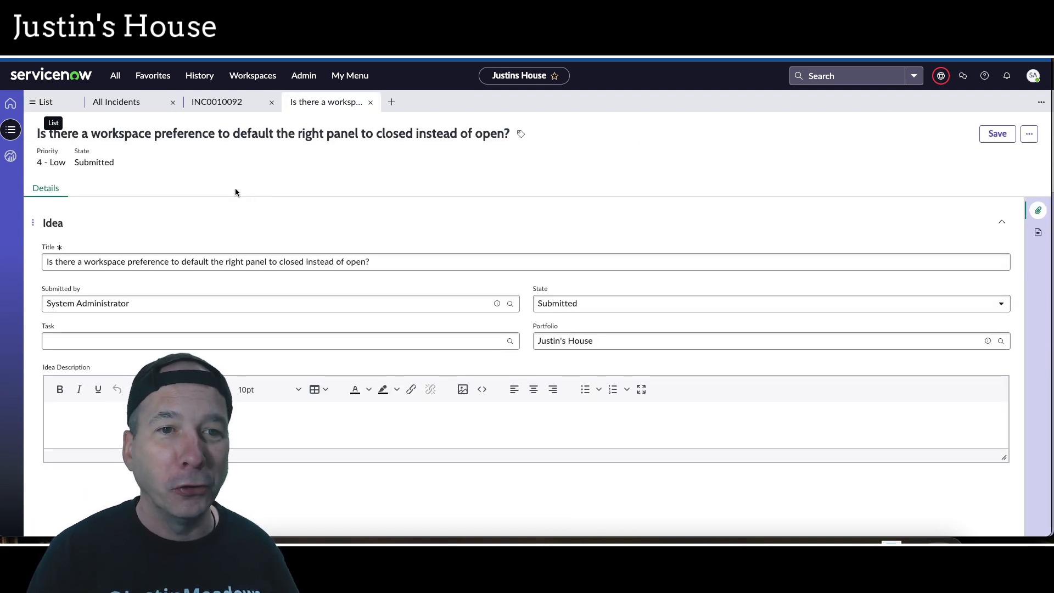
click(1037, 211)
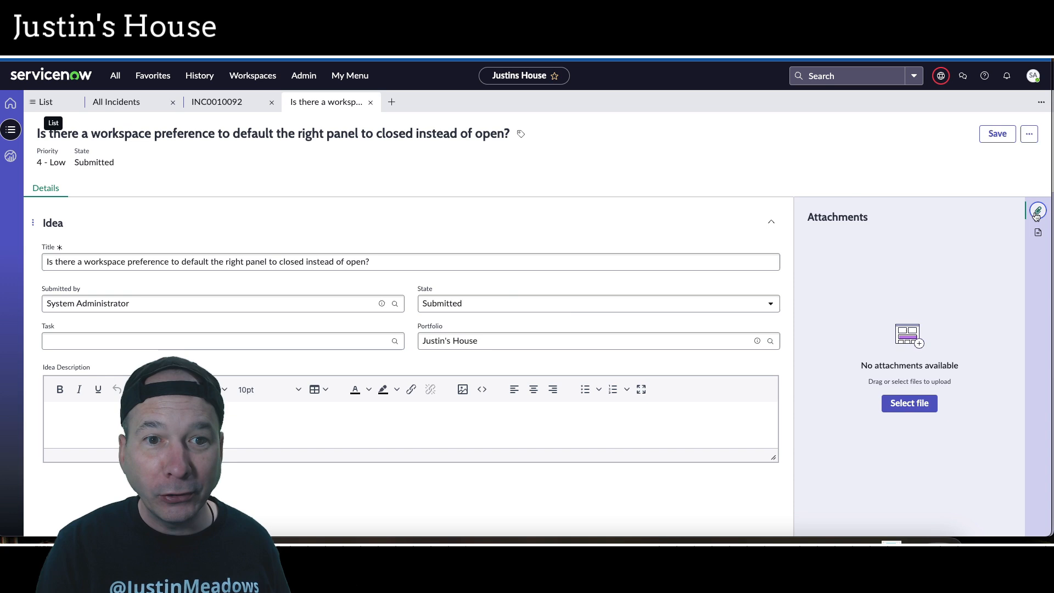
mouse_move(1037, 211)
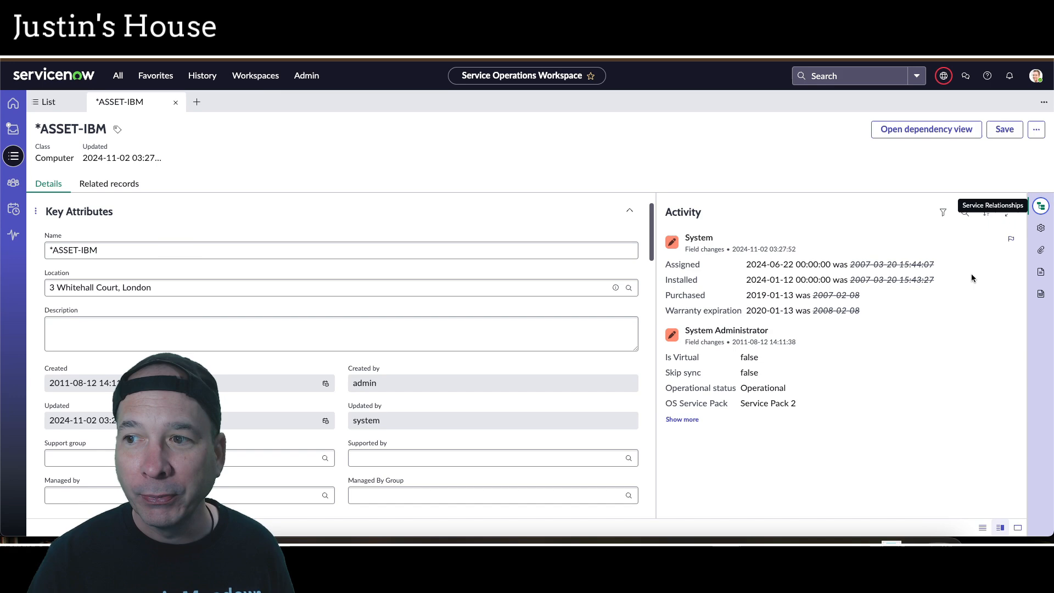
- After viewing the asset's Service Relationships panel, switch off 'Show the sidebar' for this workspace too
click(1039, 206)
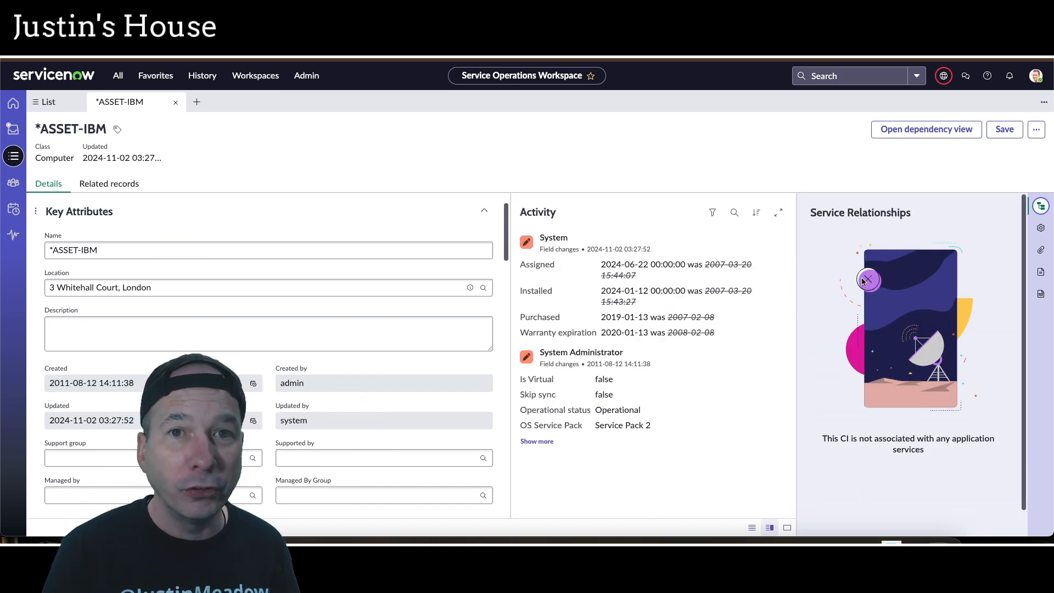
click(1037, 76)
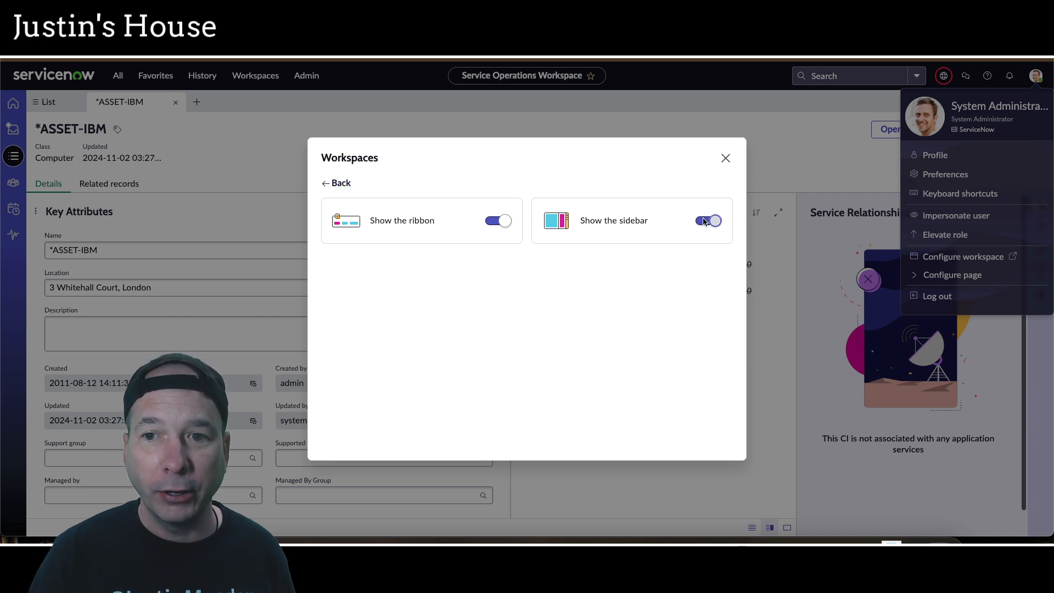
click(707, 221)
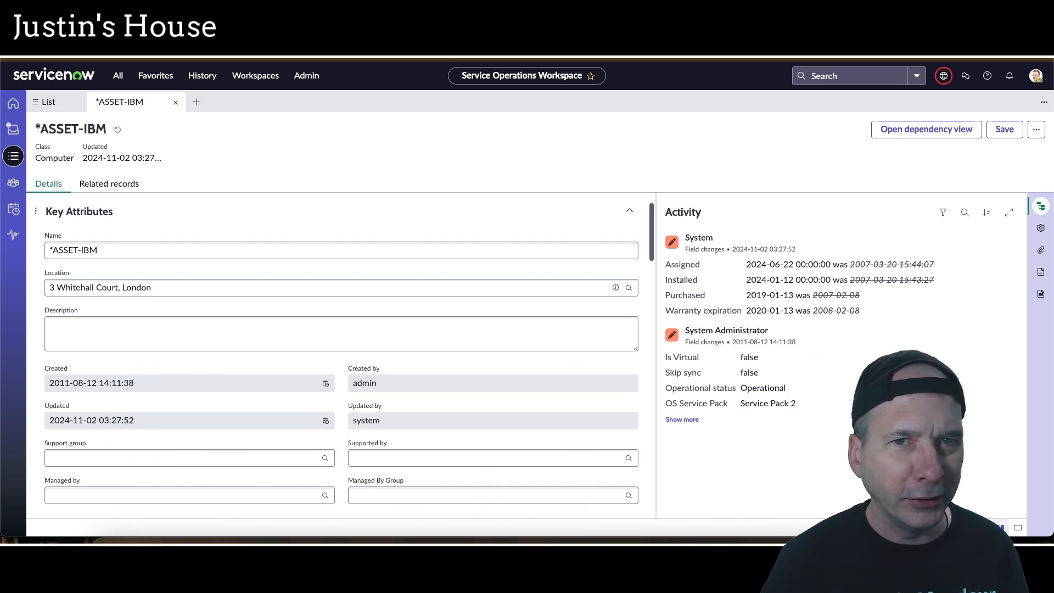
click(202, 76)
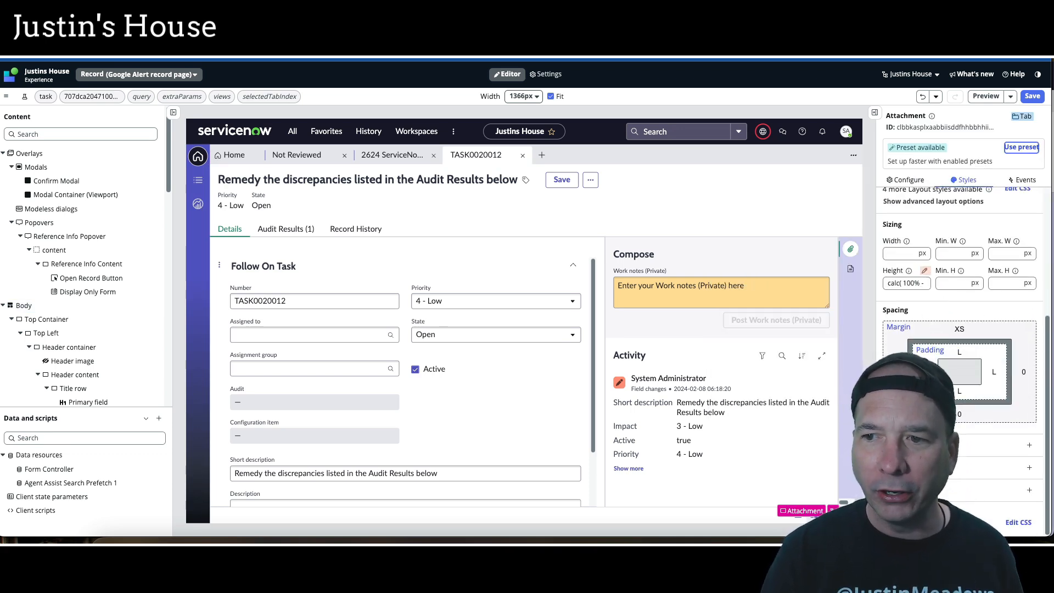
- Locate Agent assist under Body > right > Tab sidebar in the Content tree and show its properties
click(908, 179)
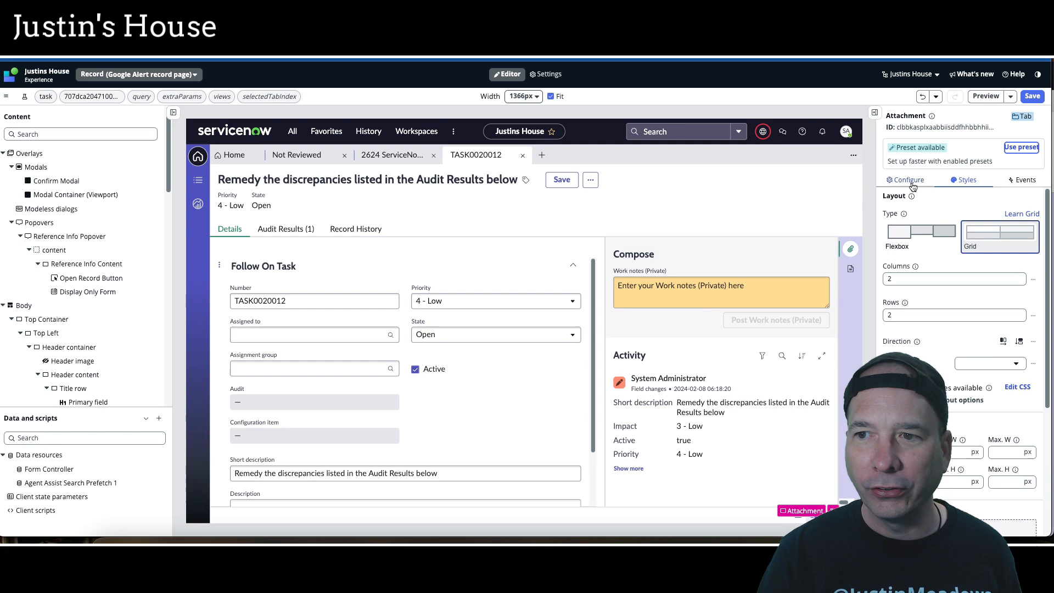
click(681, 263)
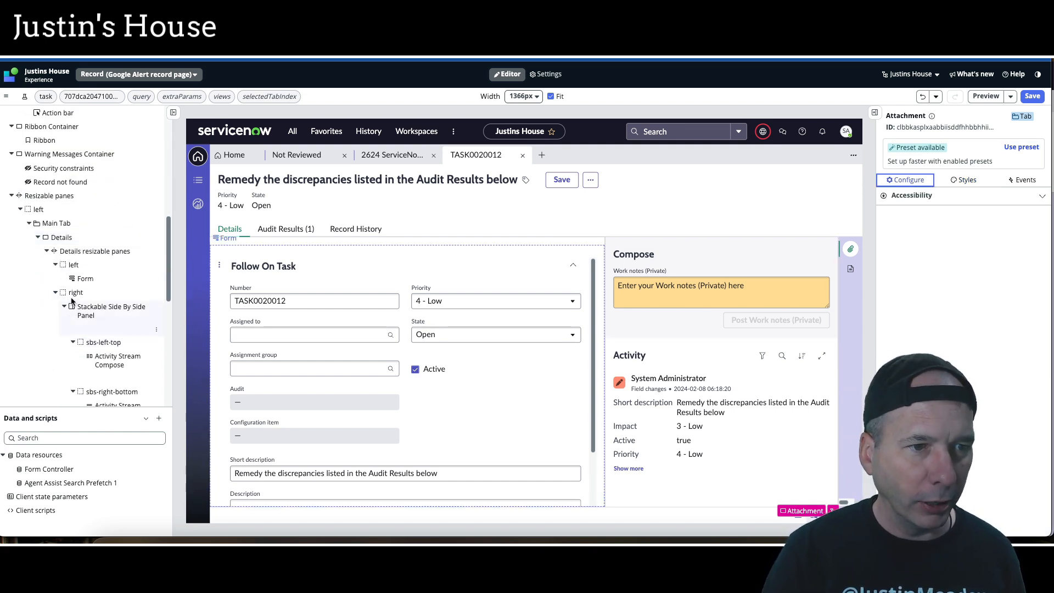
scroll(up, 3)
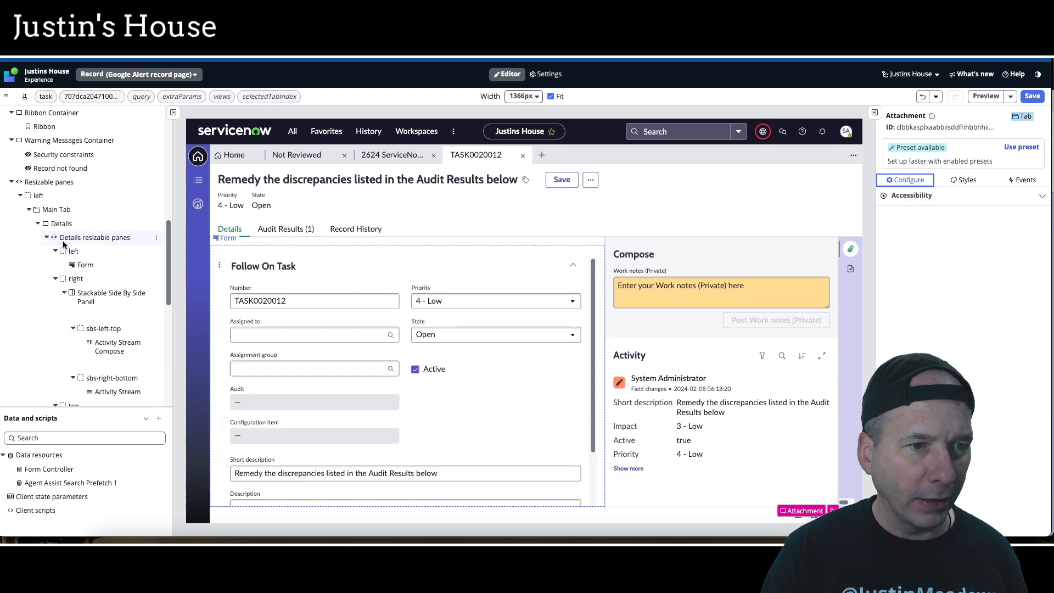
scroll(down, 3)
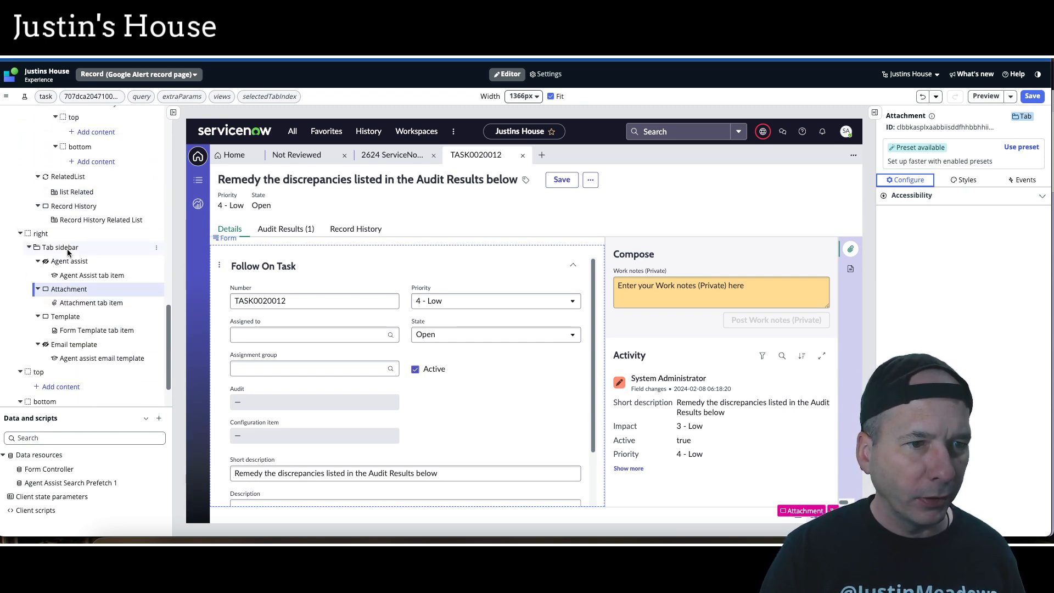
click(60, 247)
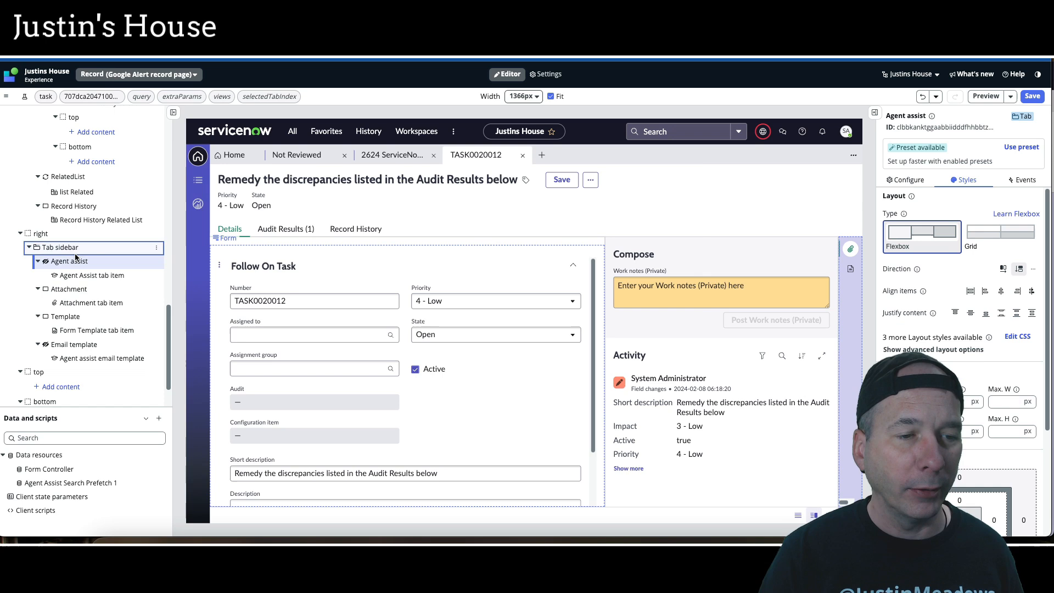
- Compare Agent assist's Configure and Styles panels, then select Tab sidebar to show its visibility condition and four tabs
click(67, 261)
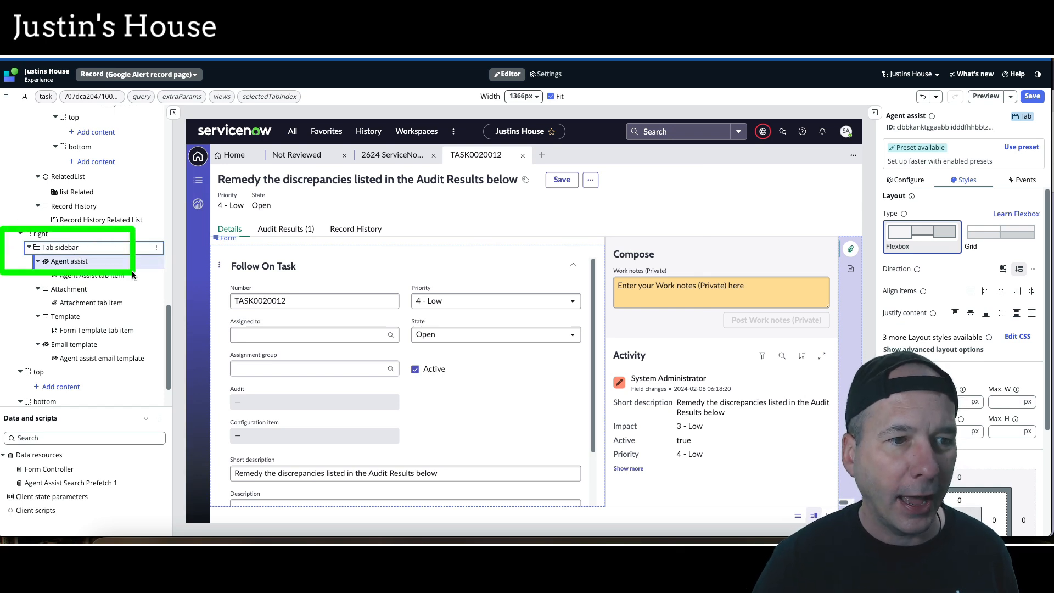
click(60, 247)
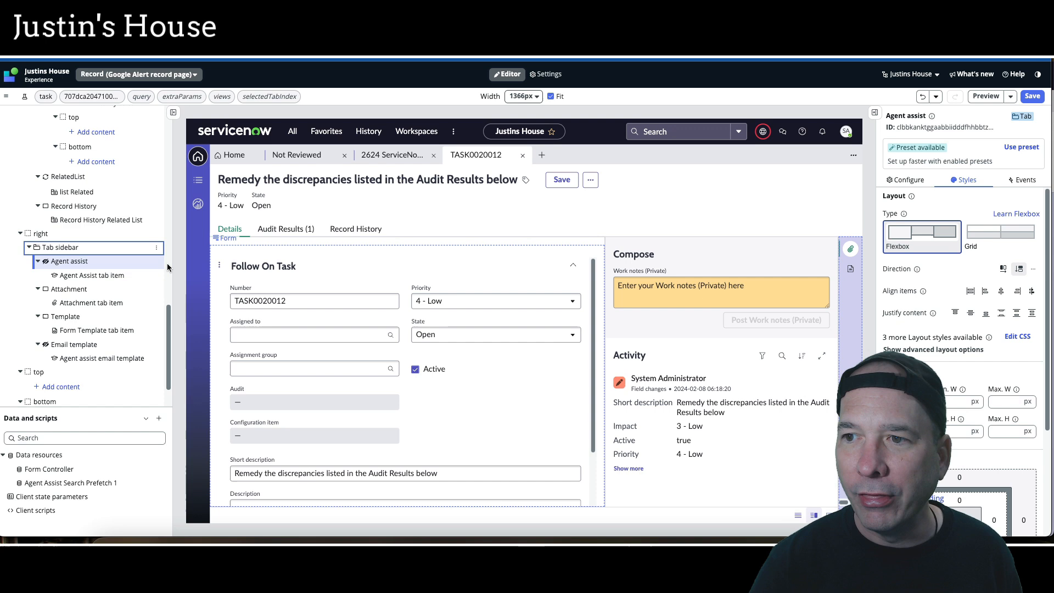
scroll(down, 3)
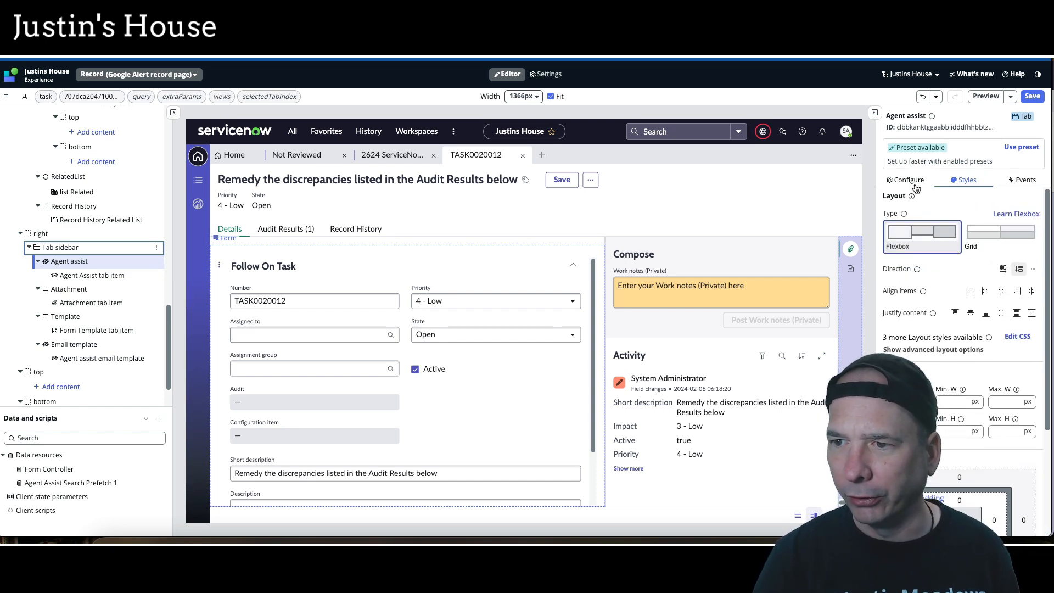
click(908, 179)
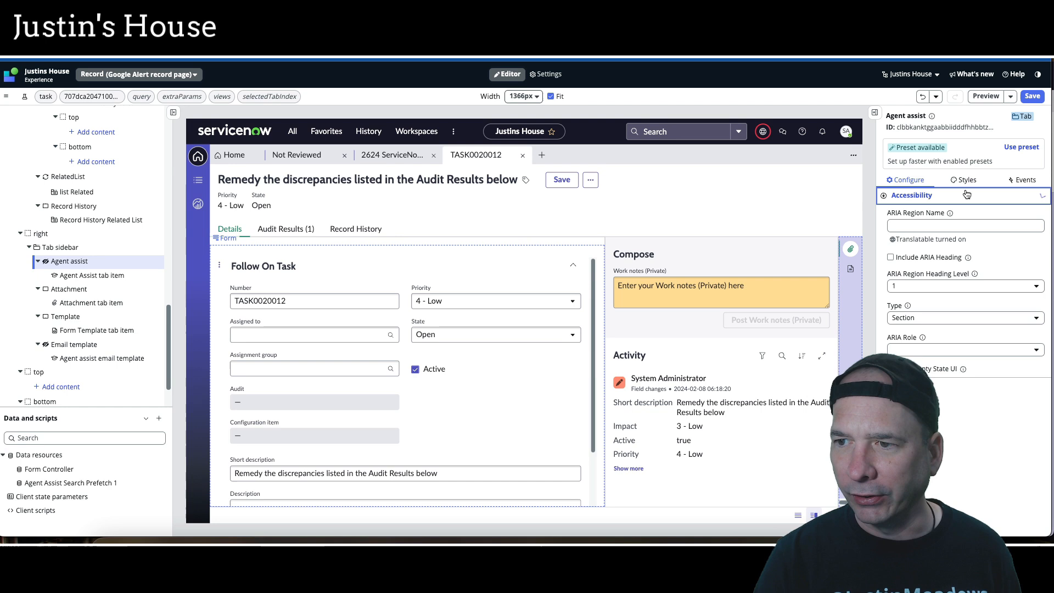
click(964, 179)
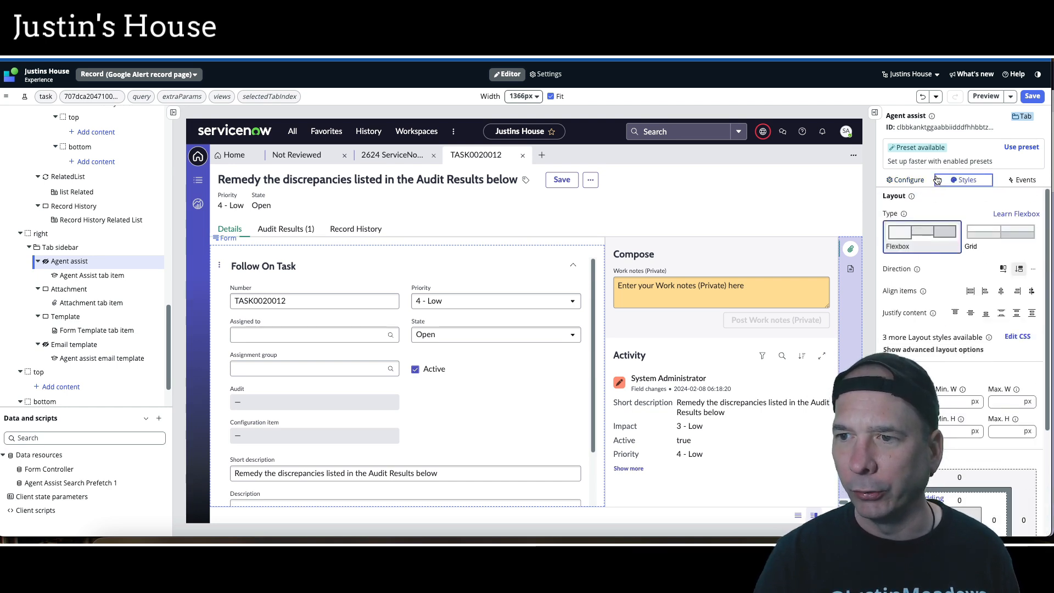
click(908, 179)
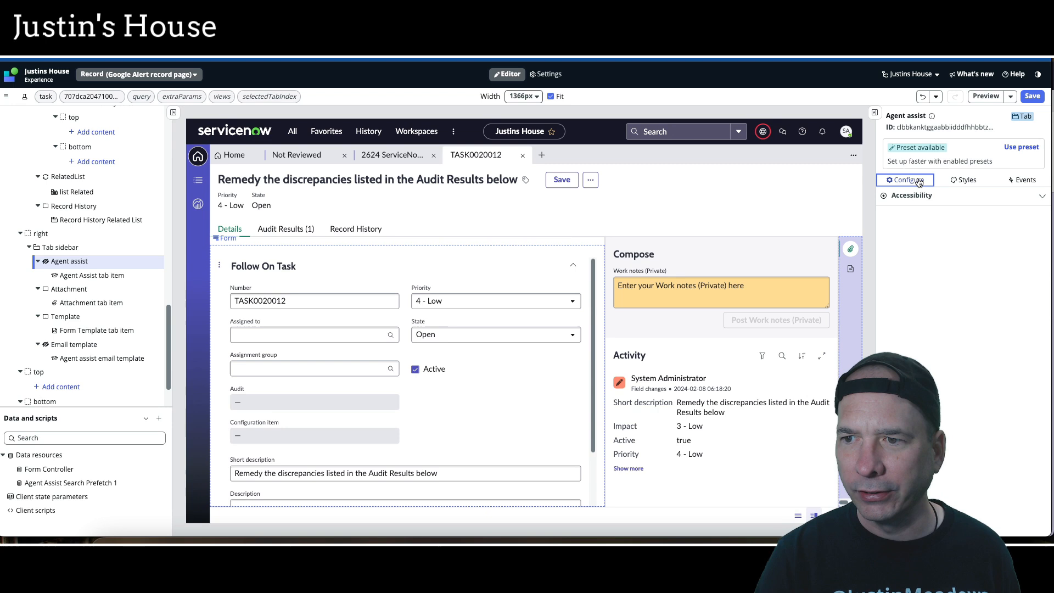
click(911, 196)
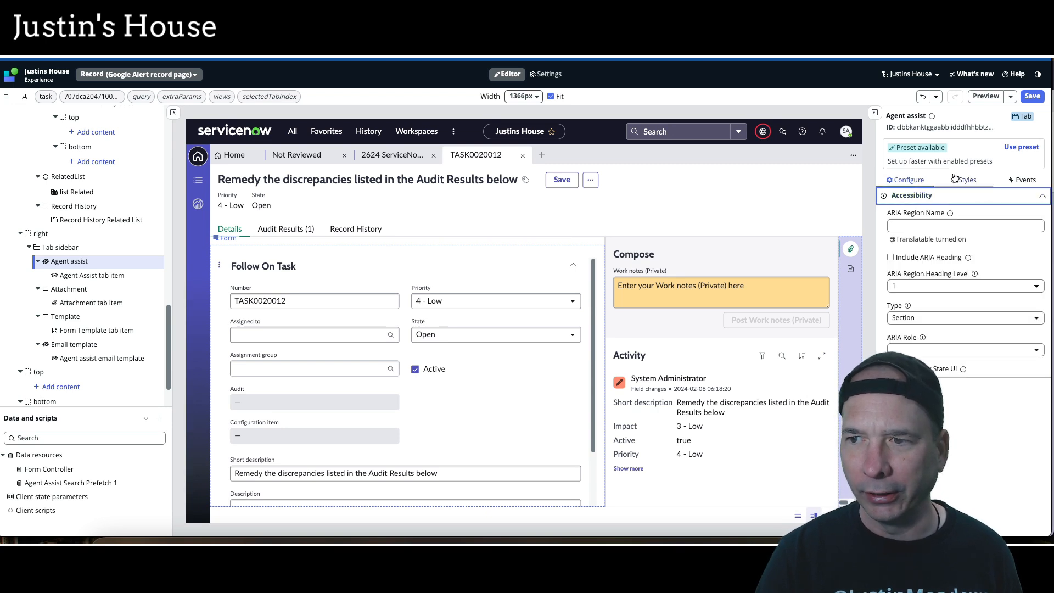
click(968, 179)
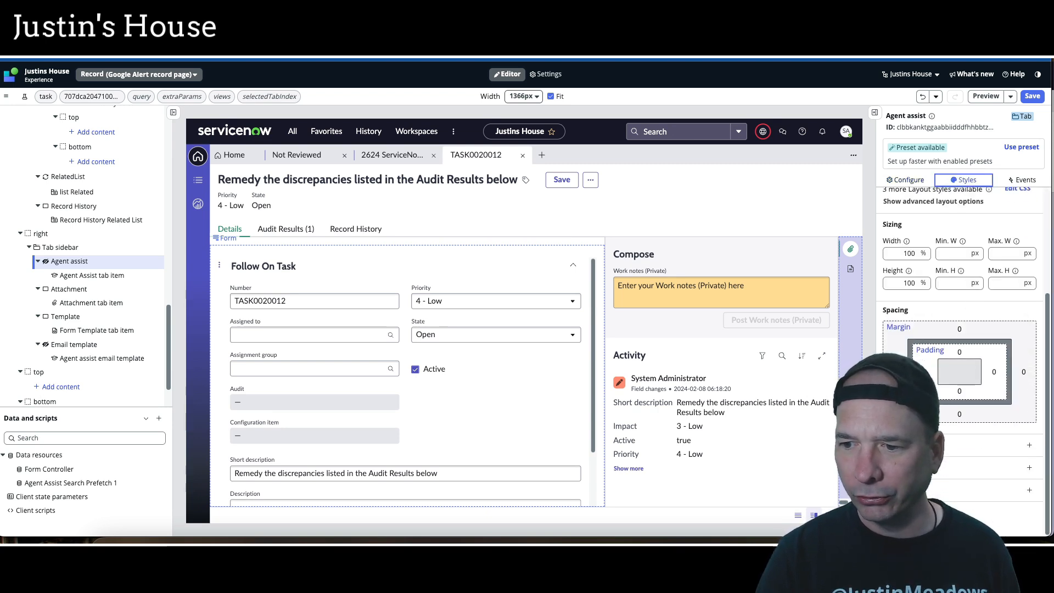
click(61, 247)
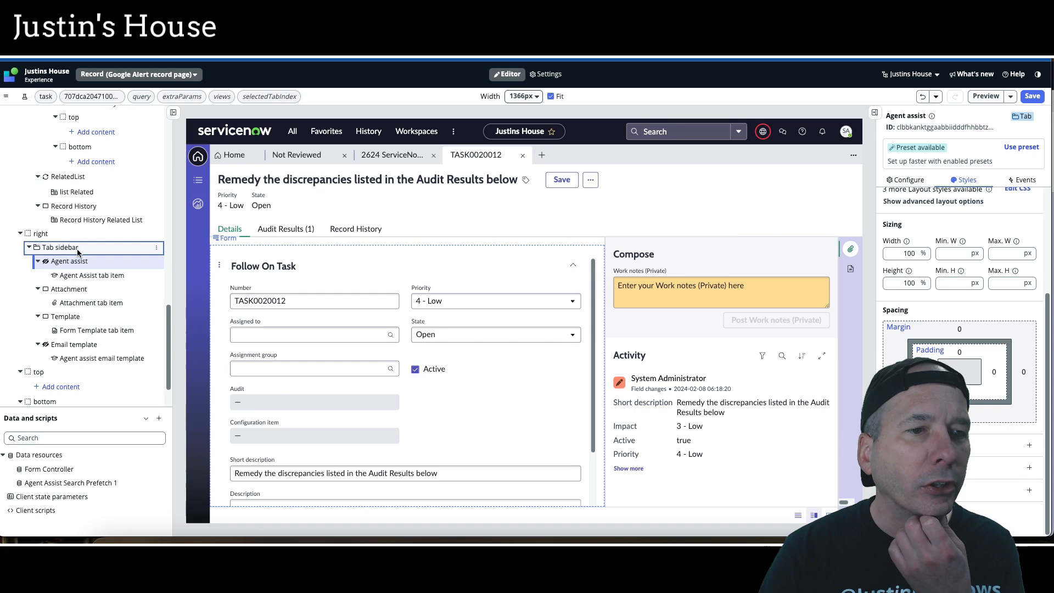
click(60, 247)
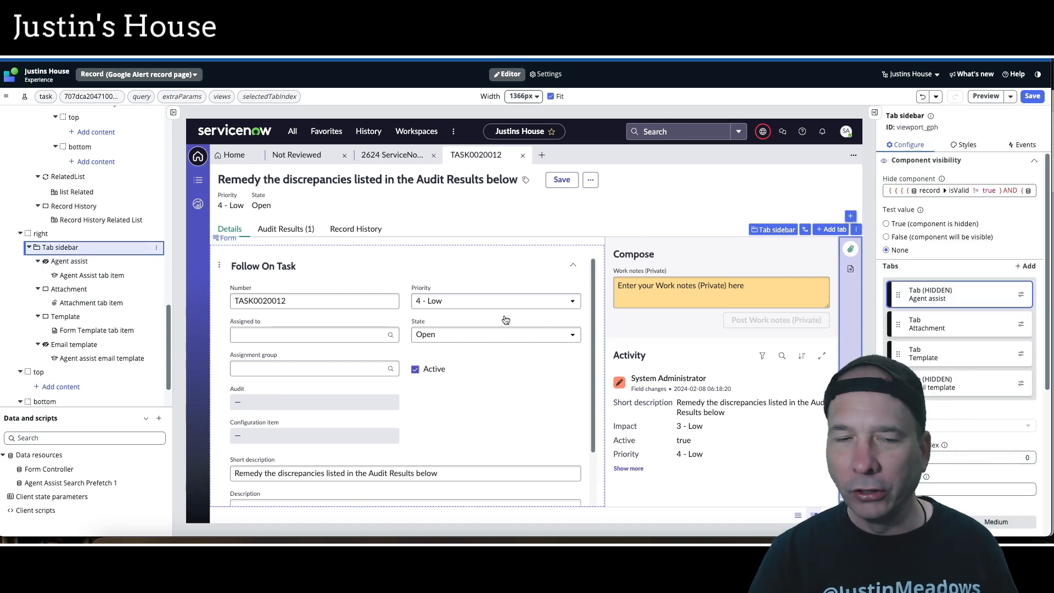
click(59, 247)
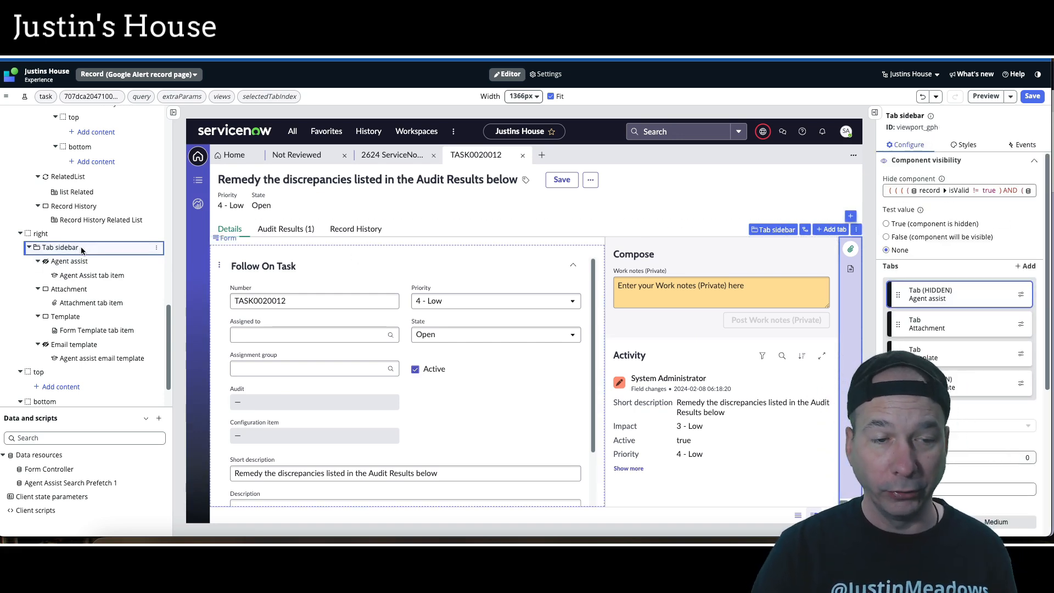
scroll(down, 3)
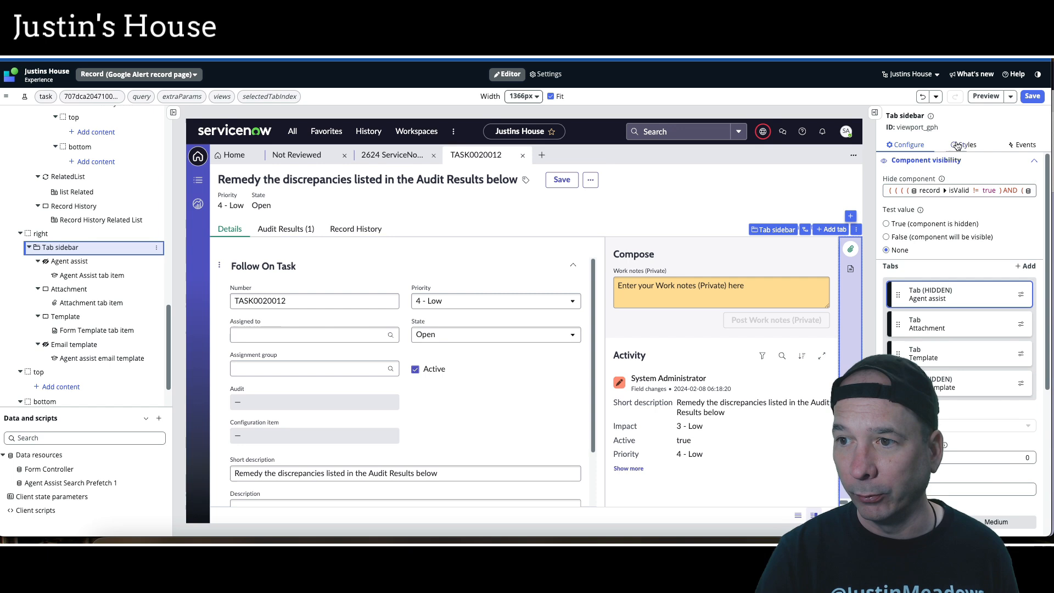
click(908, 145)
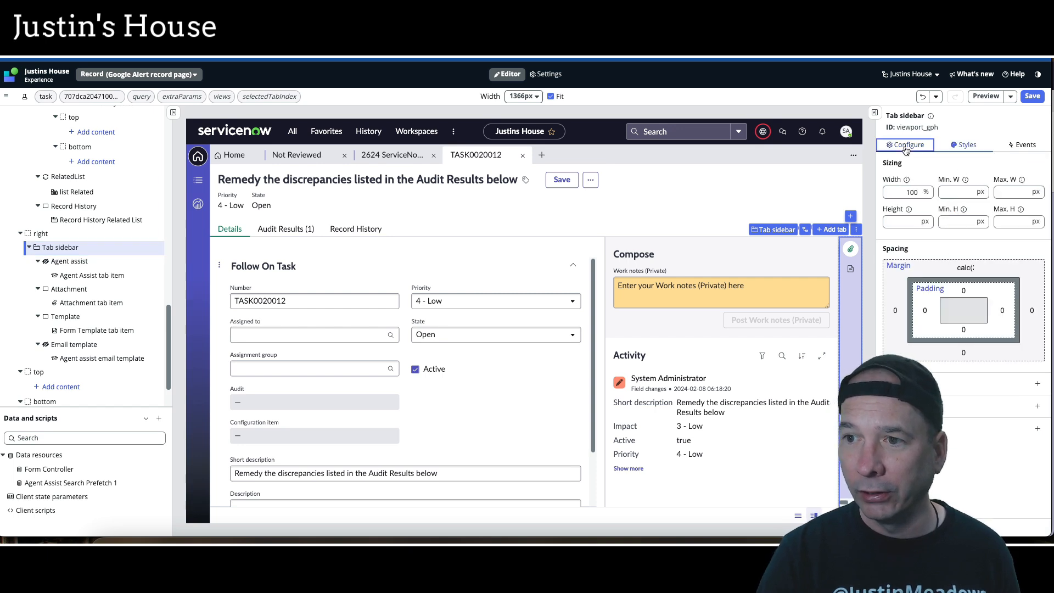
click(908, 145)
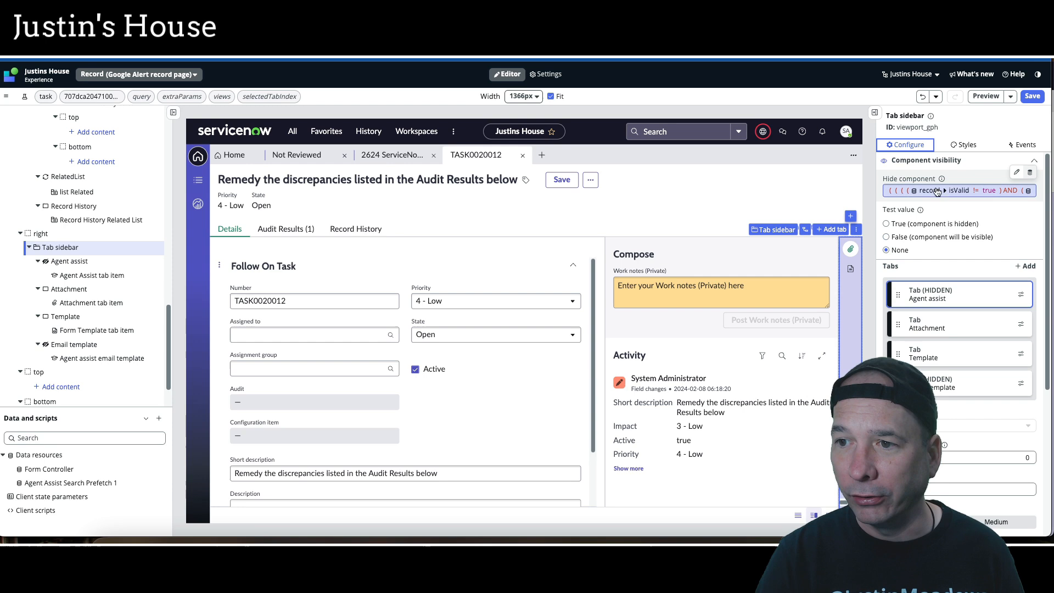
scroll(down, 3)
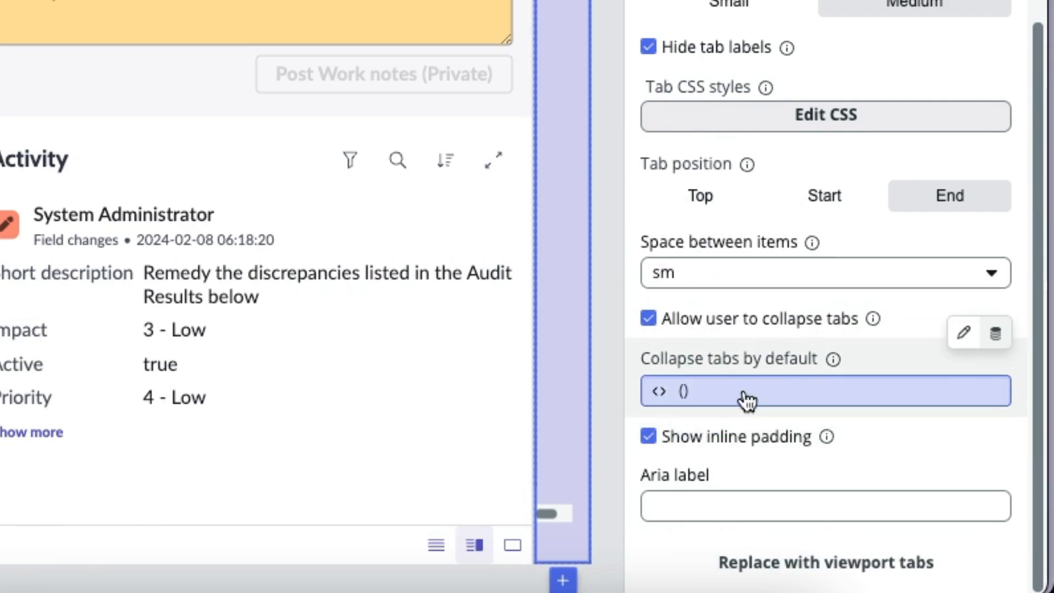
- Open the Collapse tabs by default script, which returns true unless workspace.showAgentAssist is 'true'
click(747, 390)
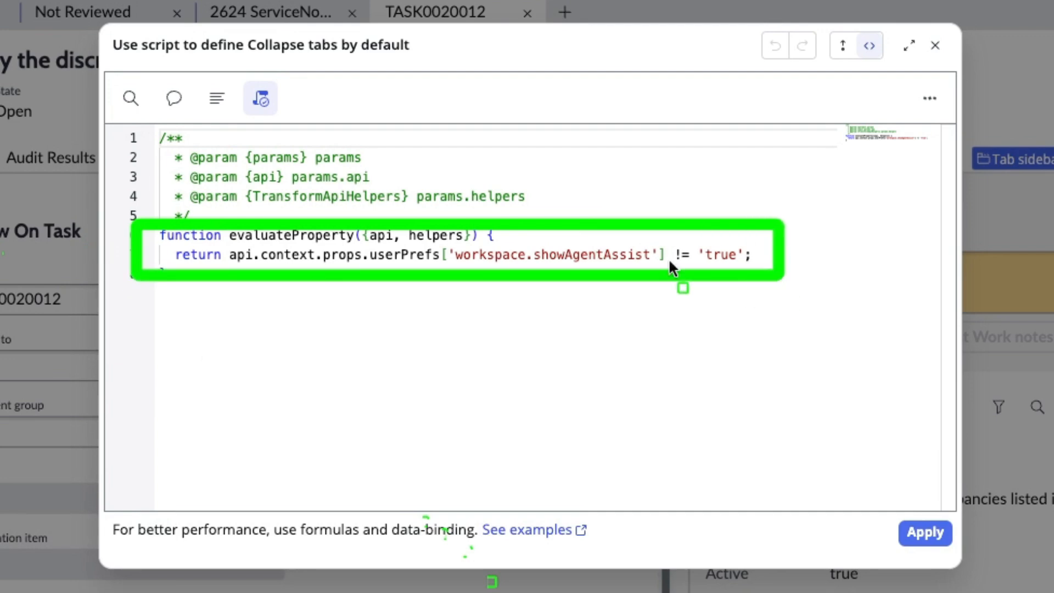
mouse_move(566, 261)
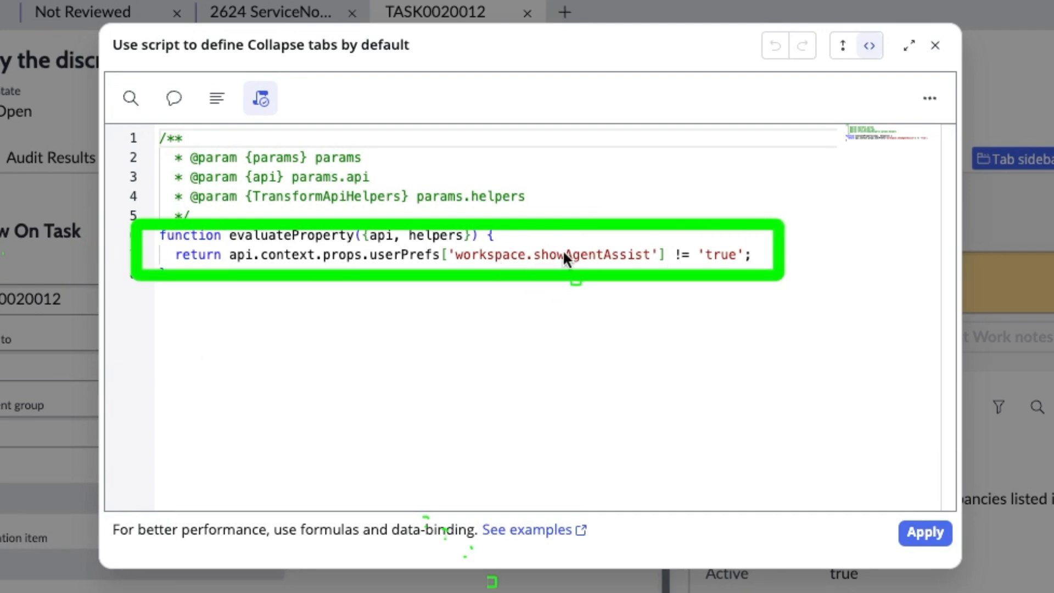
mouse_move(570, 250)
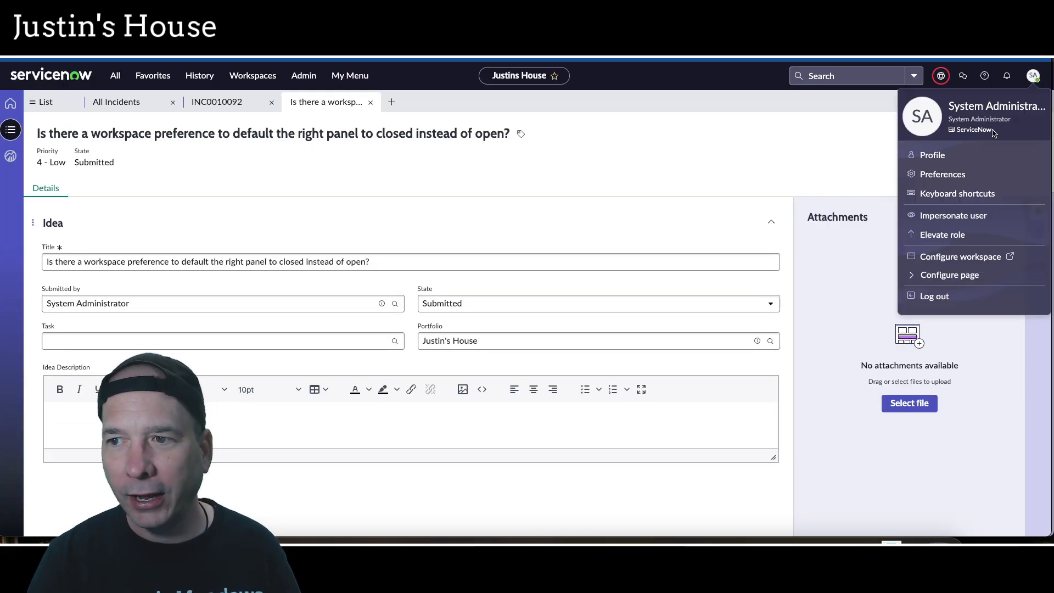
- Show the Workspace preferences with the Show the ribbon and Show the sidebar toggles
click(942, 173)
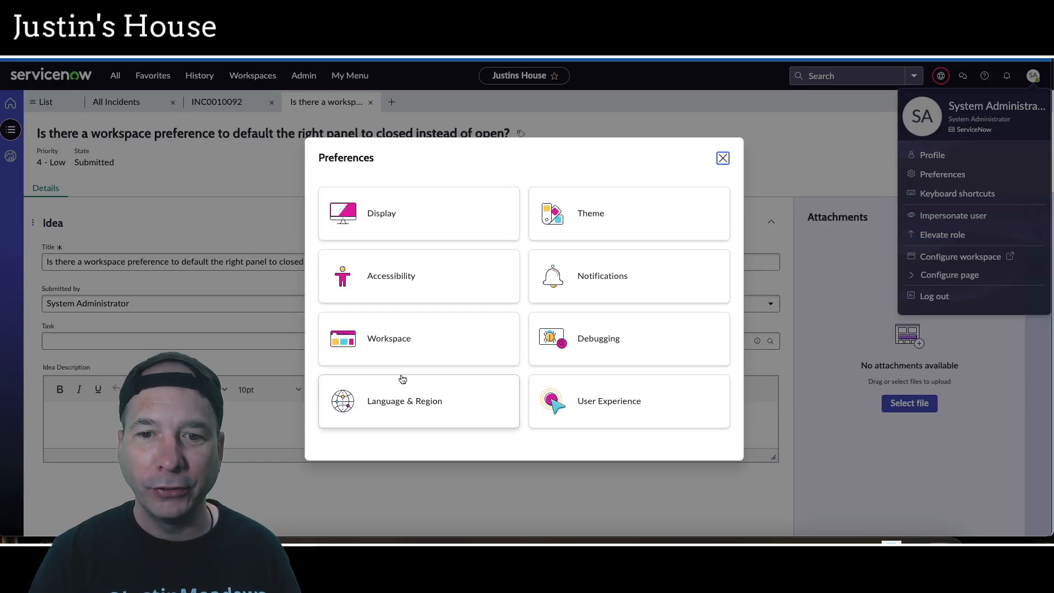
click(387, 338)
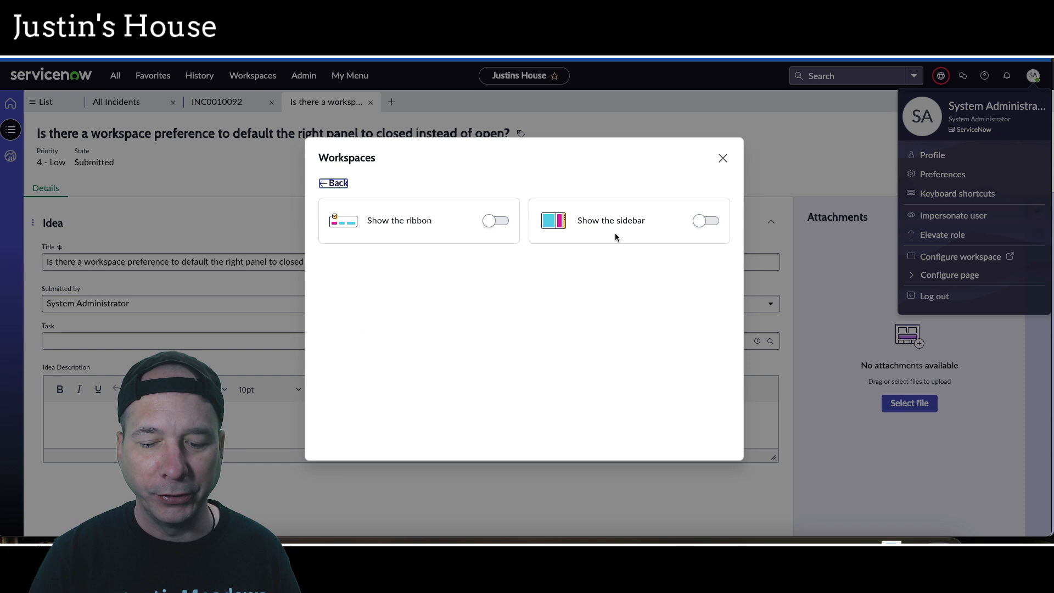